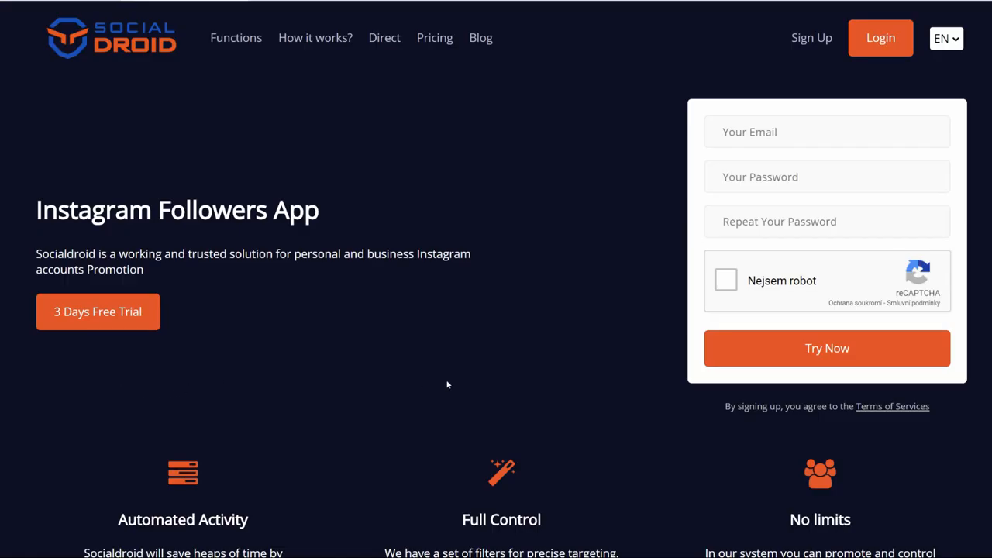
mouse_move(739, 27)
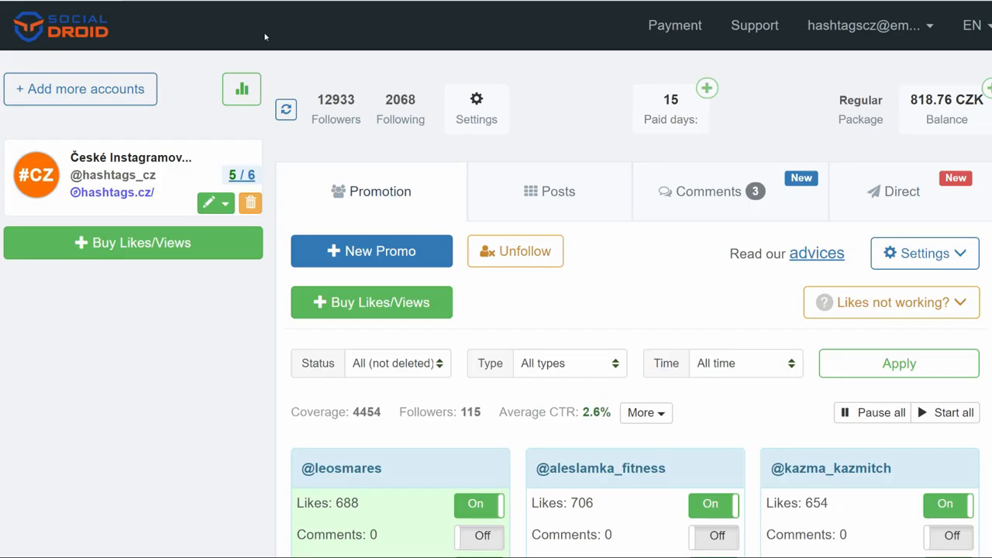
mouse_move(271, 78)
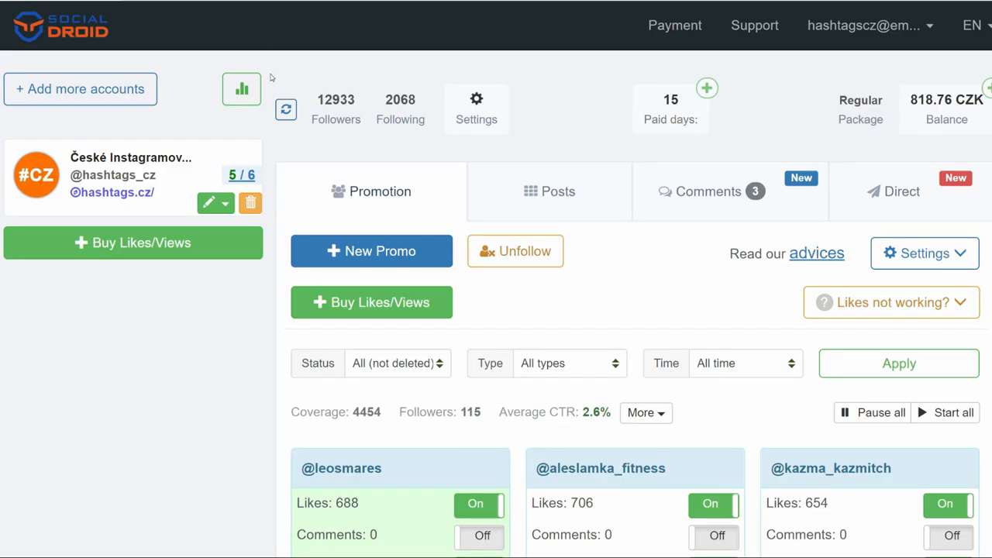
Scroll to the promotion cards and start a new promotion via New Promo
scroll(down, 3)
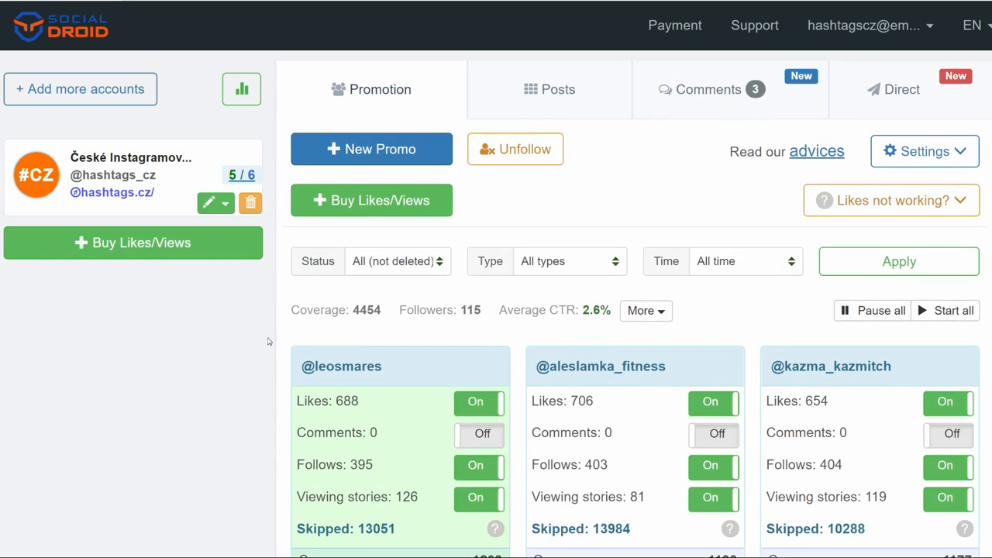
scroll(down, 3)
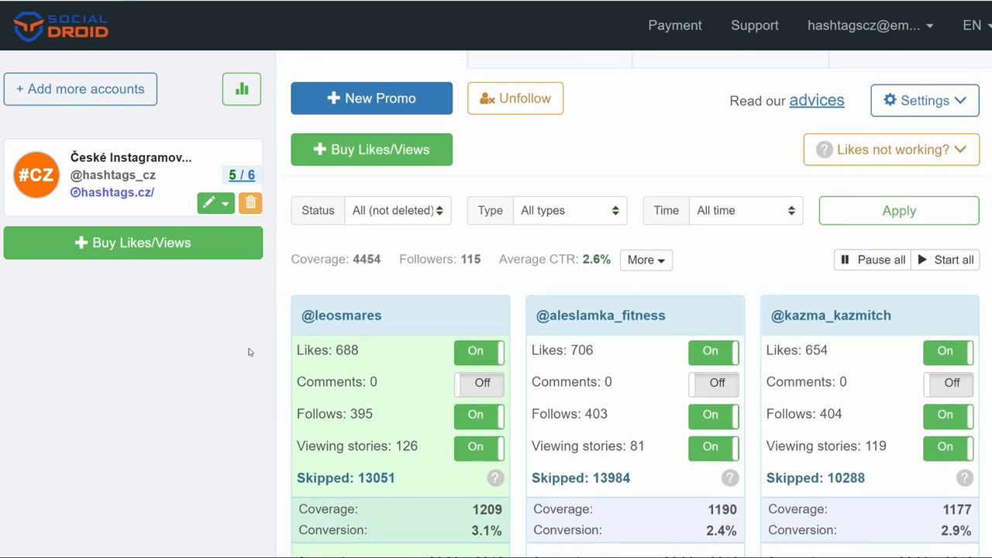
click(372, 98)
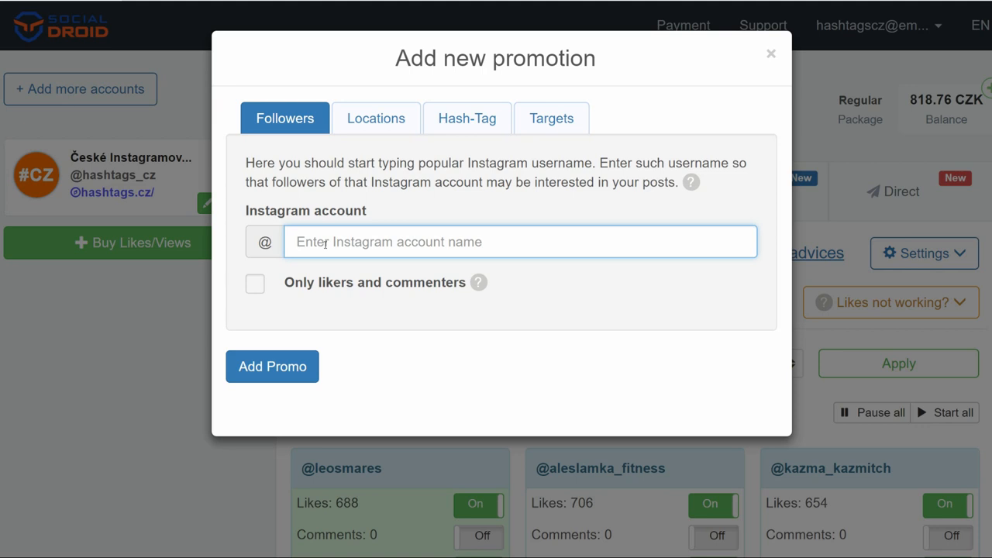
text(lazar angelov)
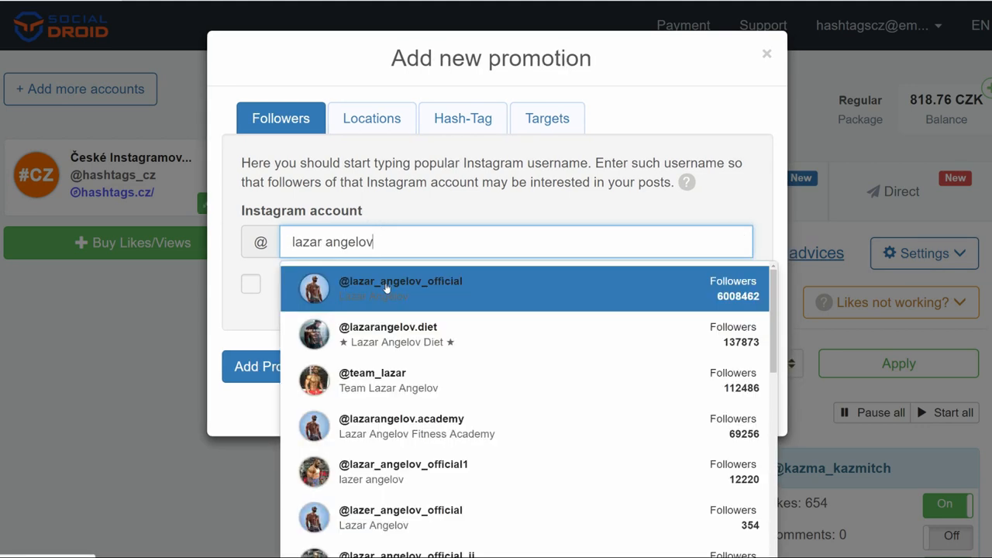
click(400, 281)
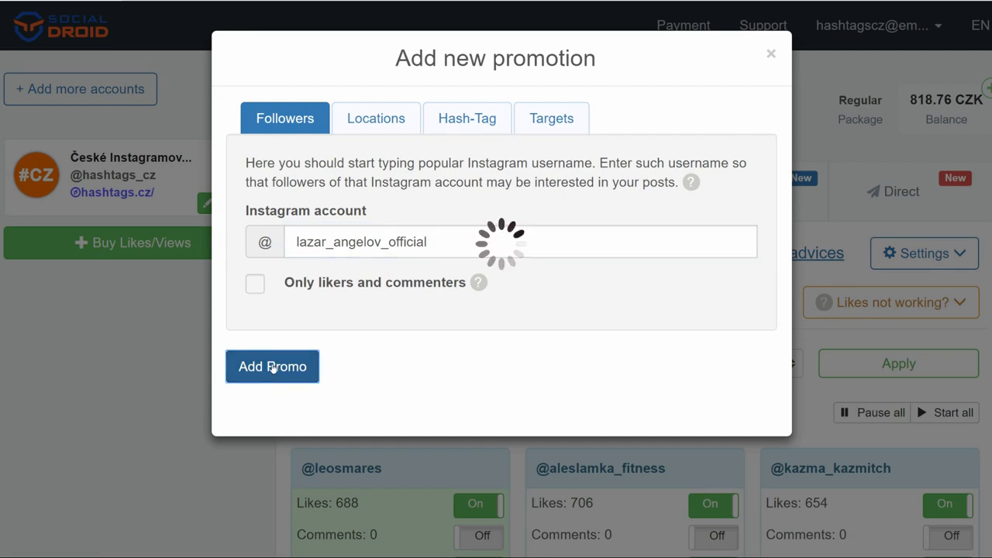
click(273, 366)
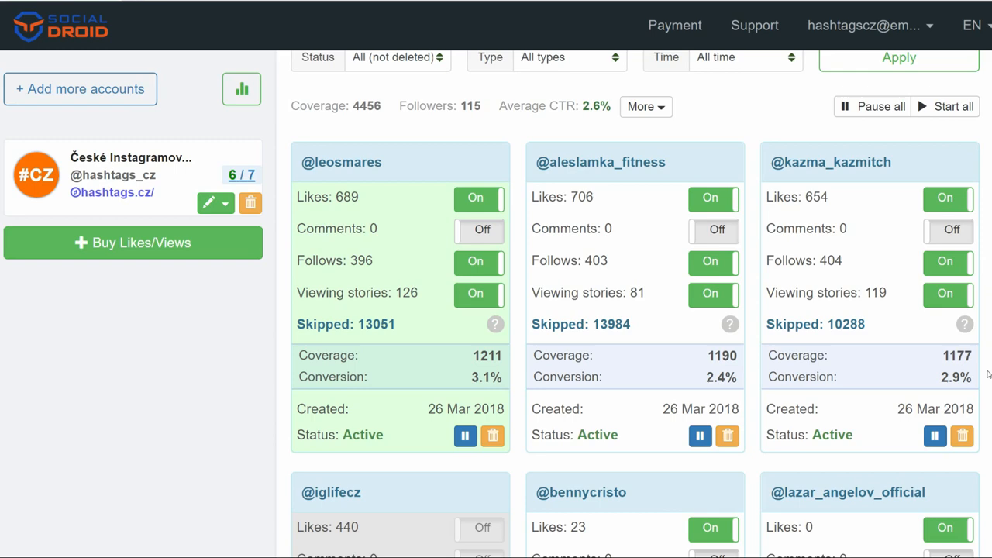
mouse_move(741, 344)
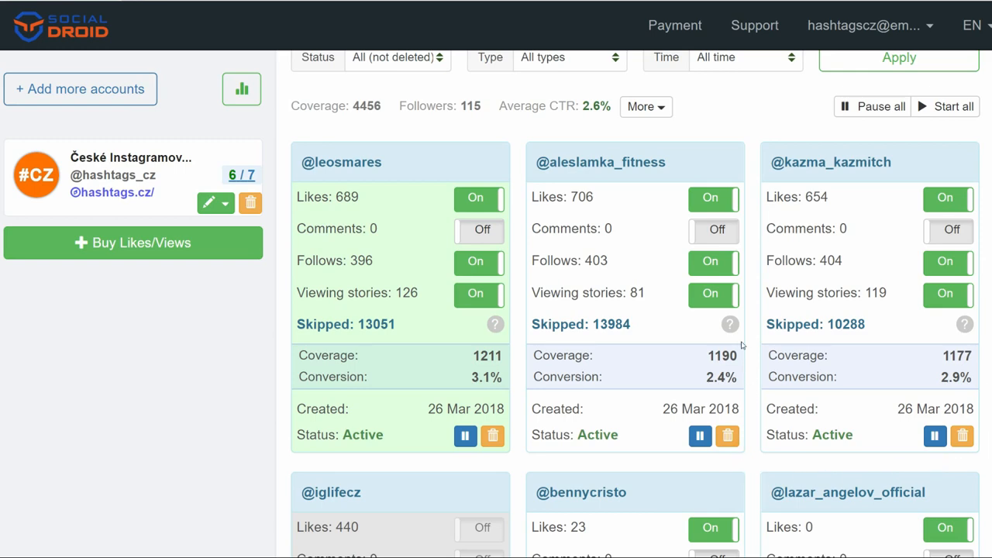
scroll(down, 3)
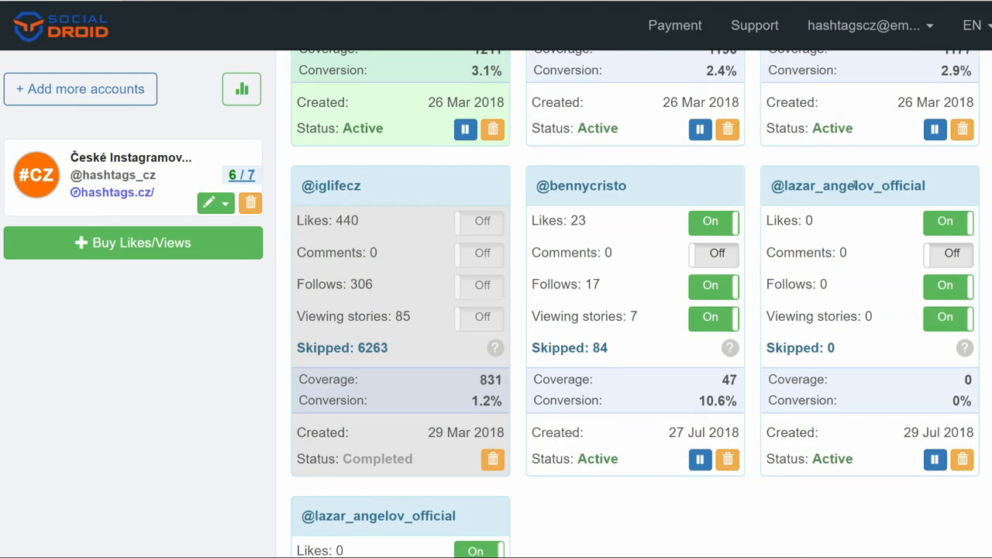
scroll(down, 3)
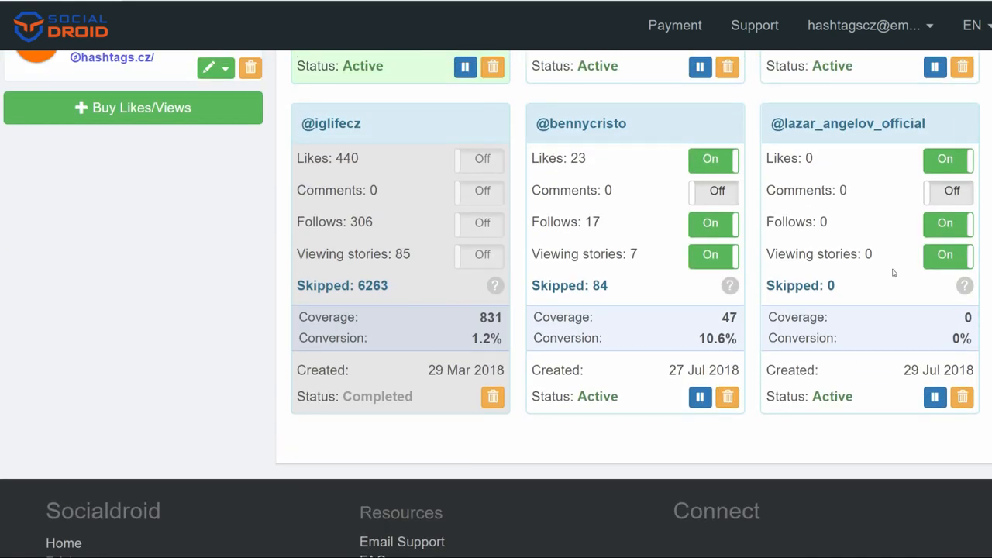
mouse_move(850, 138)
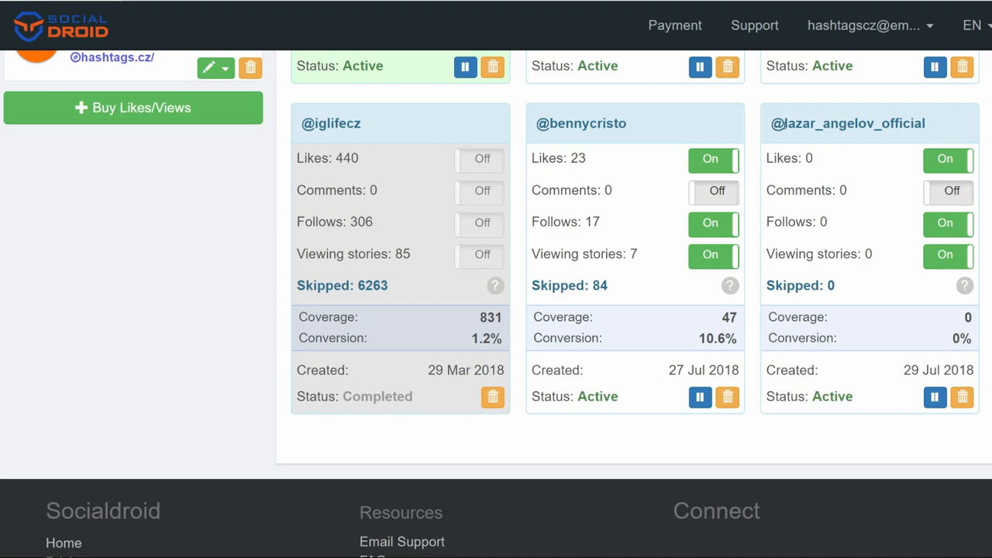
mouse_move(930, 130)
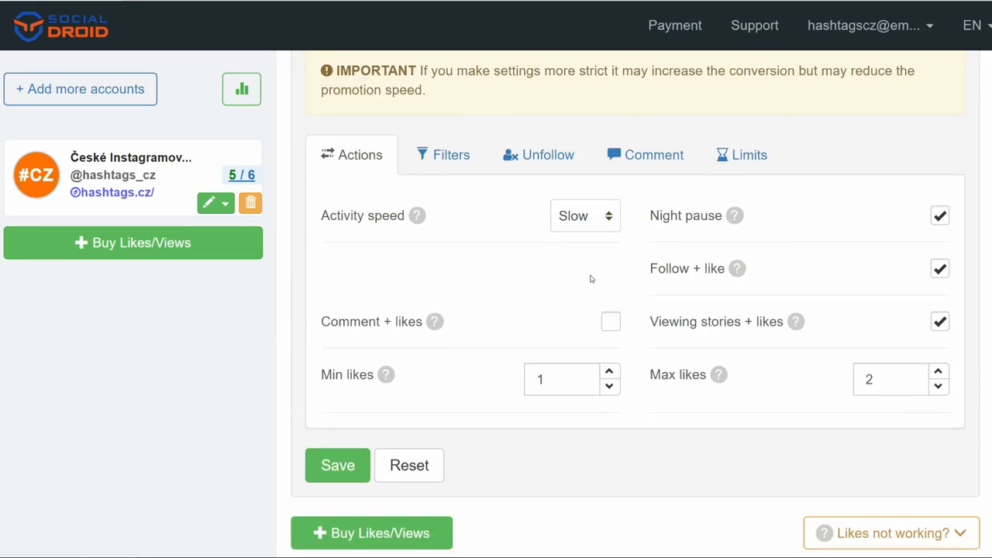
Review the Comment message formats and Unfollow options in promotion Settings
click(654, 155)
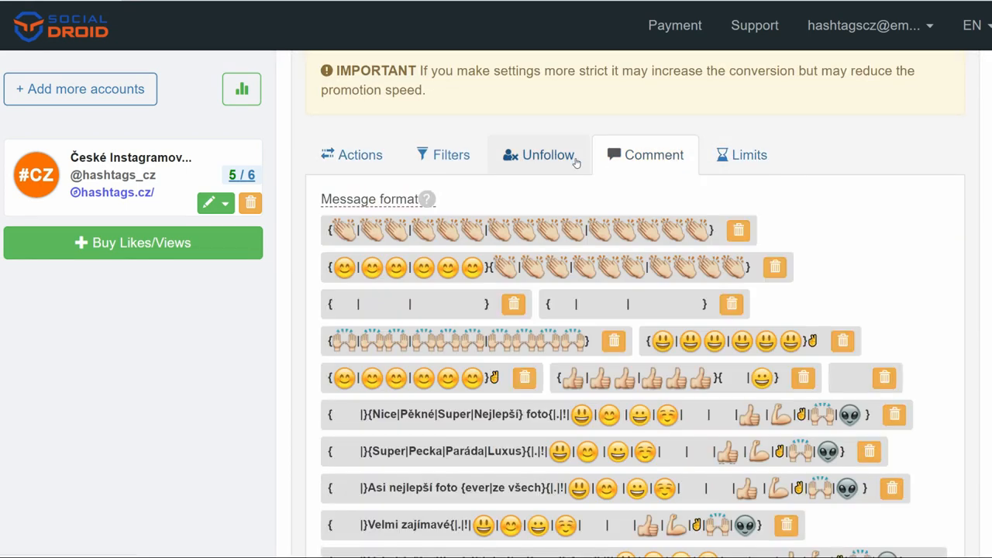
click(546, 155)
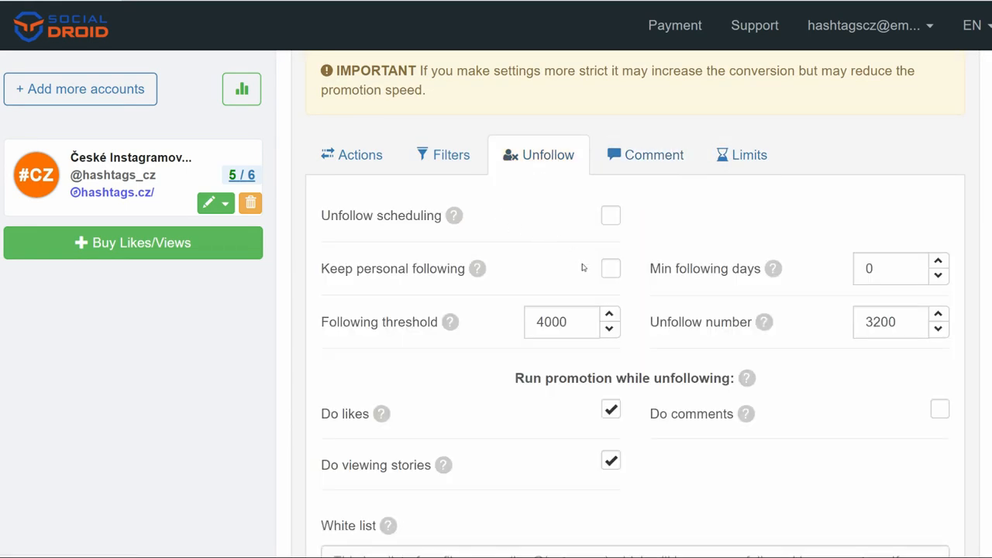
mouse_move(597, 284)
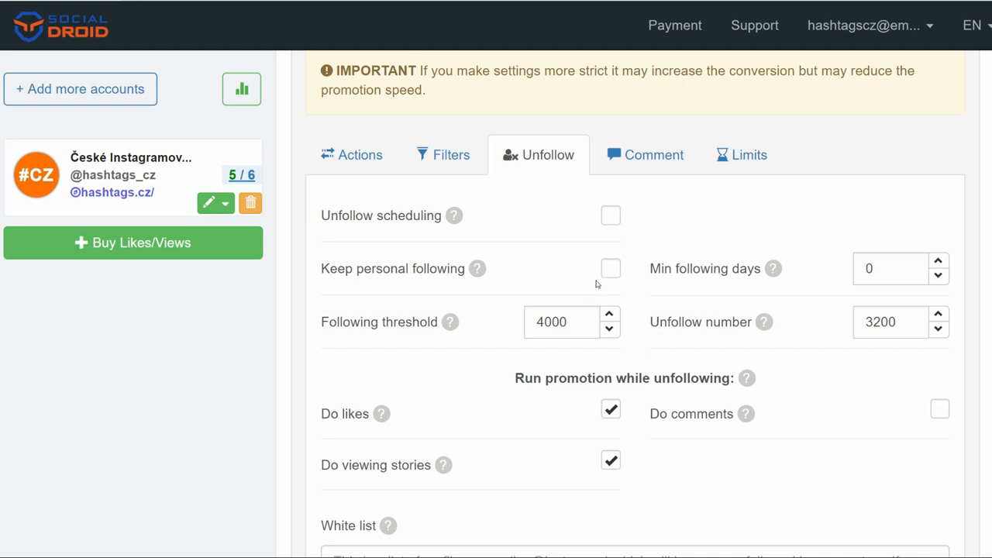
mouse_move(477, 270)
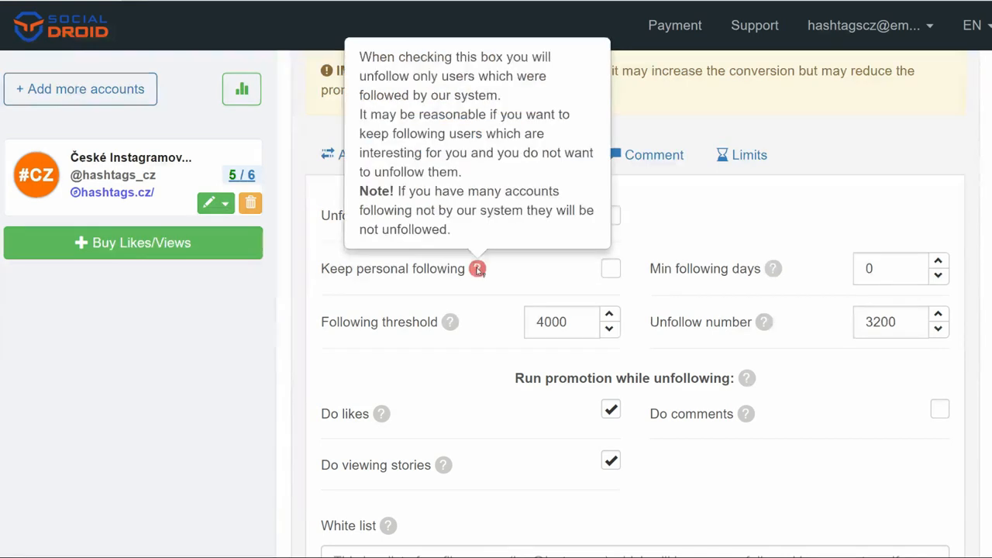
mouse_move(521, 273)
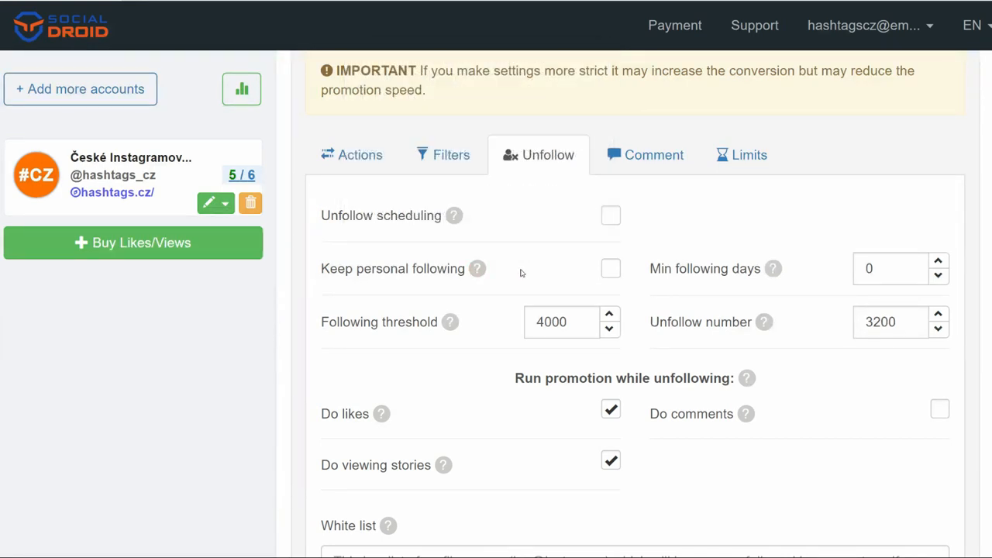
click(450, 155)
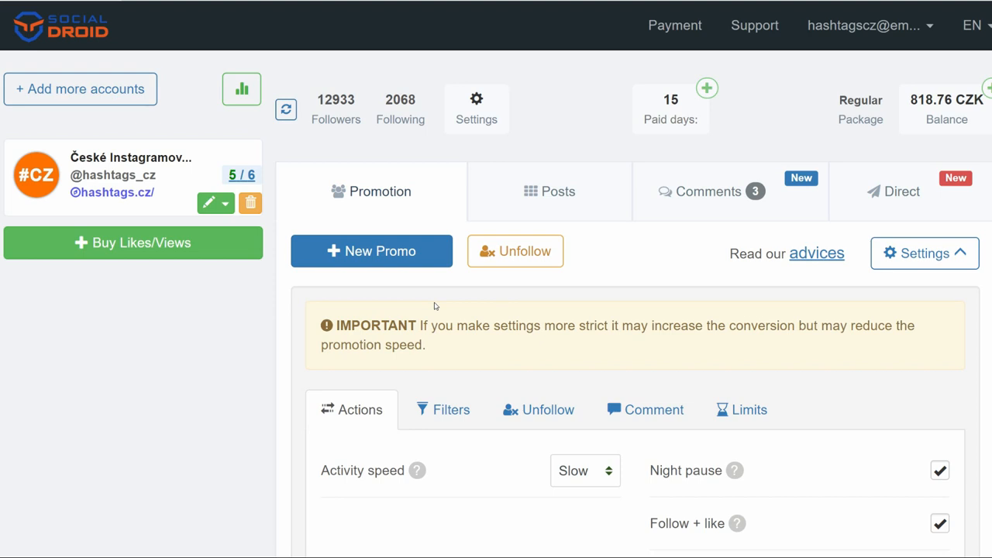
mouse_move(450, 282)
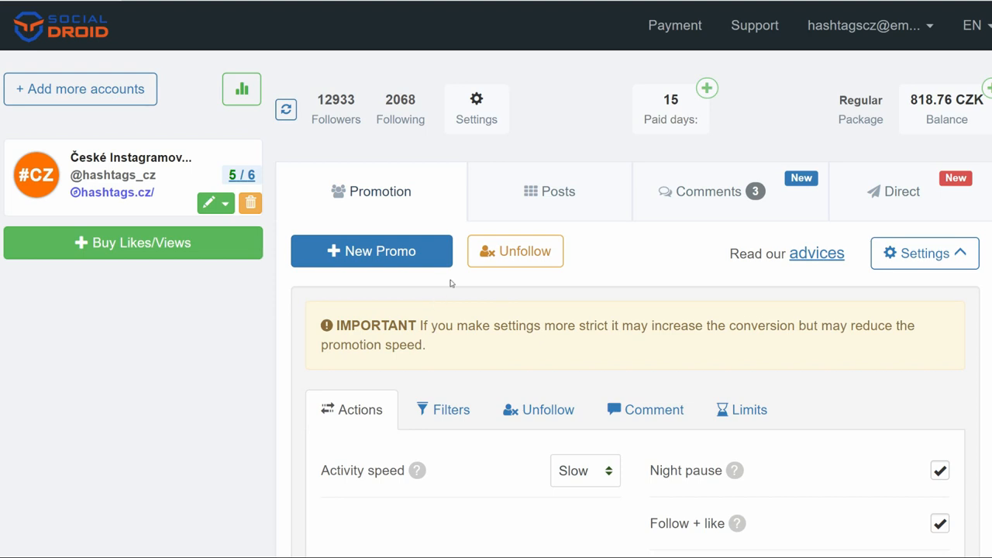